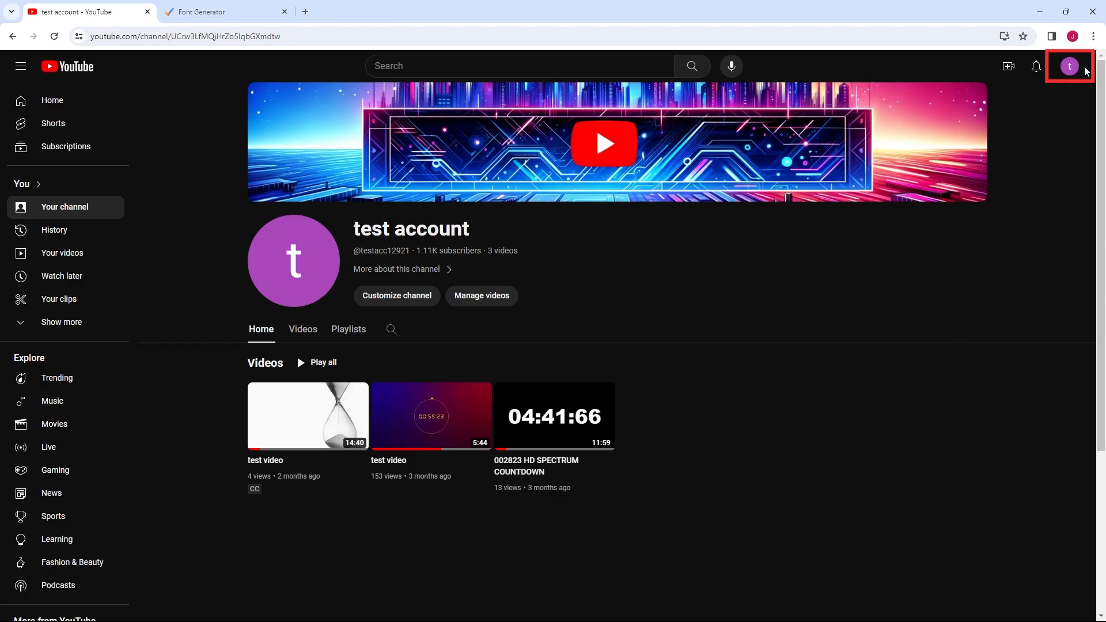
Go from the account menu into YouTube Studio's Content list of three uploaded videos.
click(1070, 66)
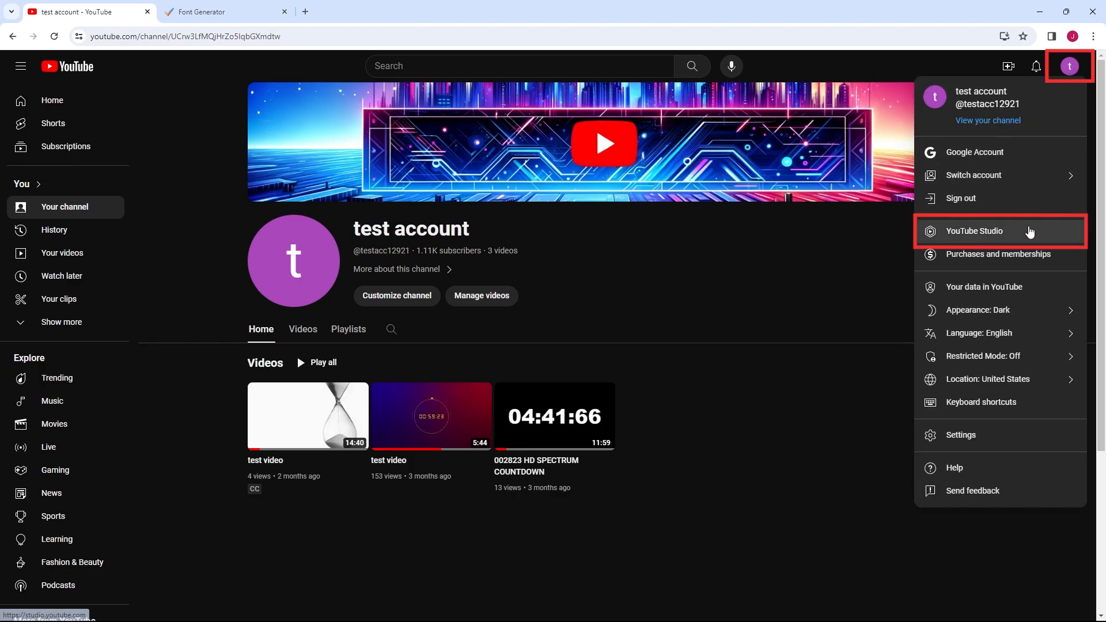
click(974, 231)
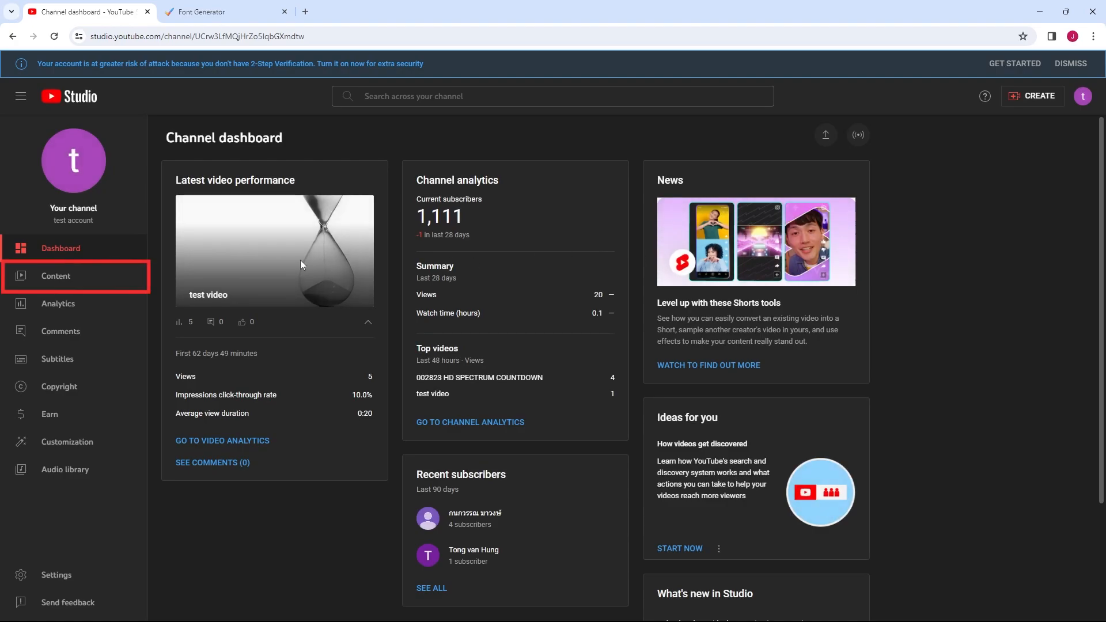
click(56, 276)
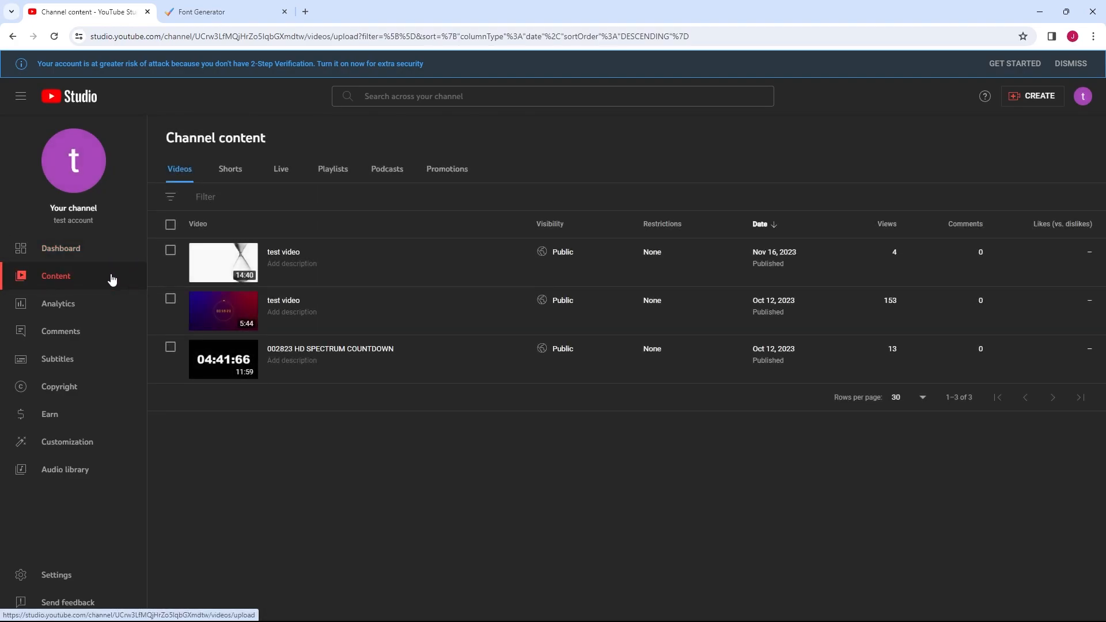
mouse_move(450, 261)
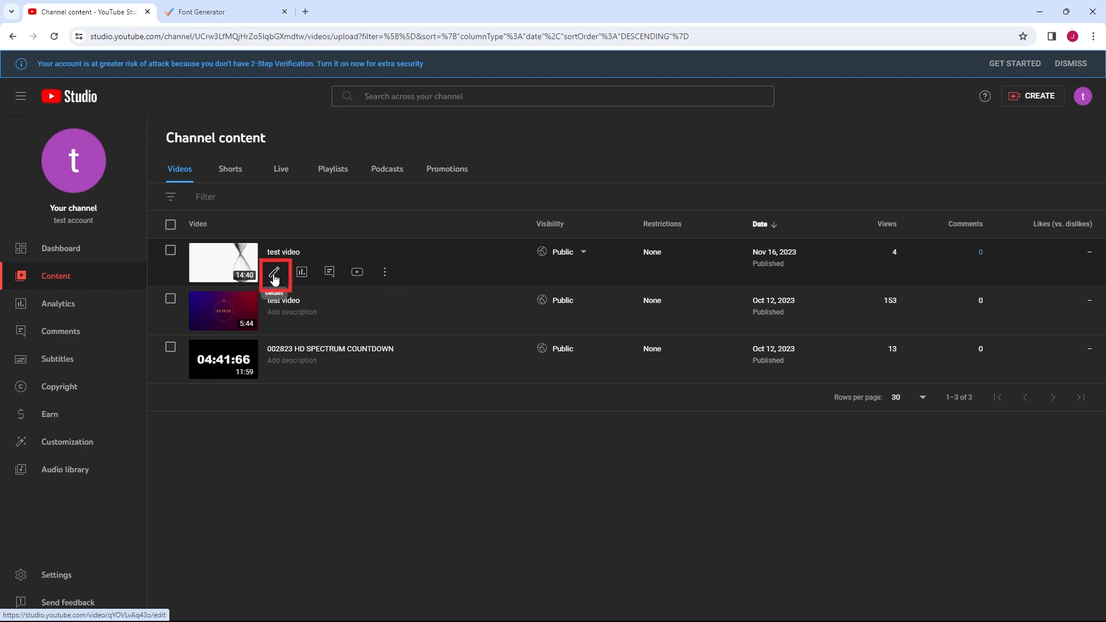
Retitle the first test video 'How To Change YouTube Title Fonts', then select that title to cut it.
click(274, 273)
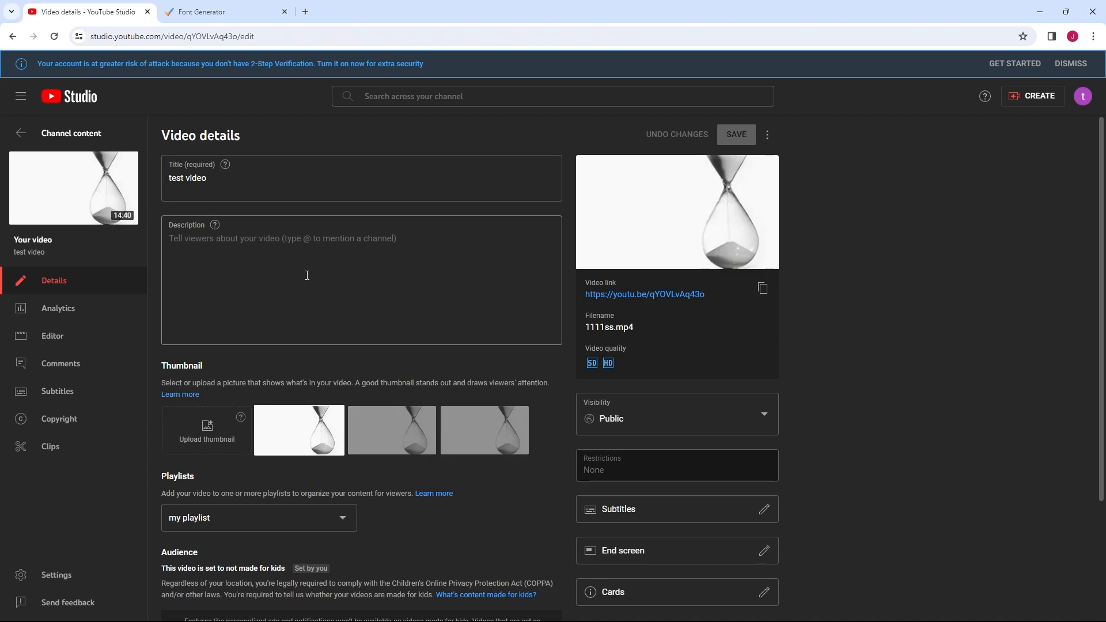
click(205, 178)
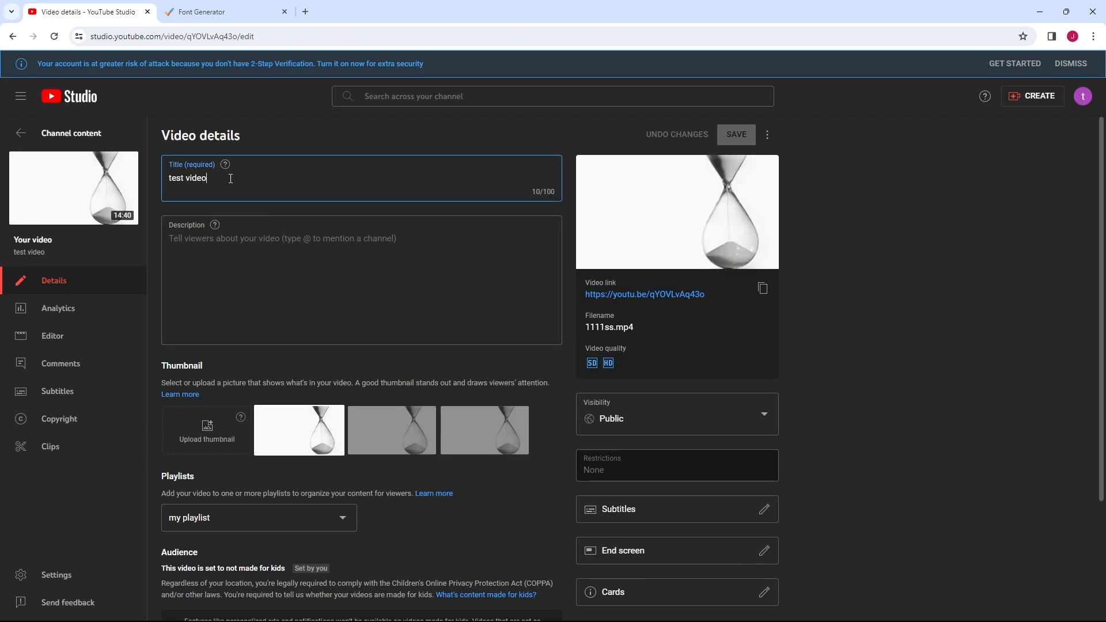
triple_click(187, 178)
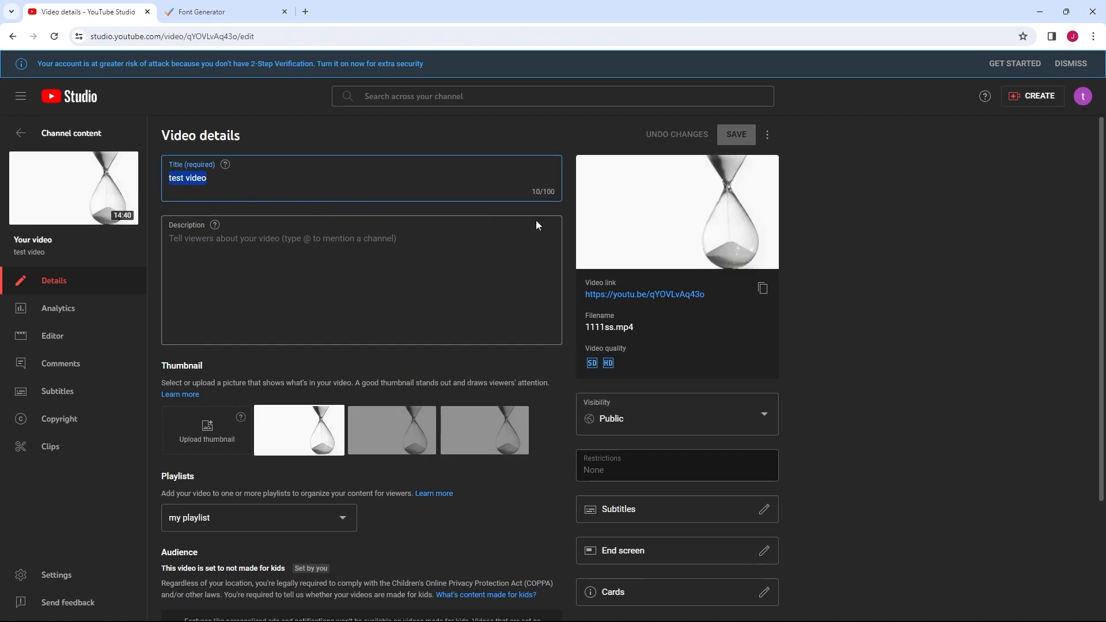
text(How To Change YouTube Title Fonts)
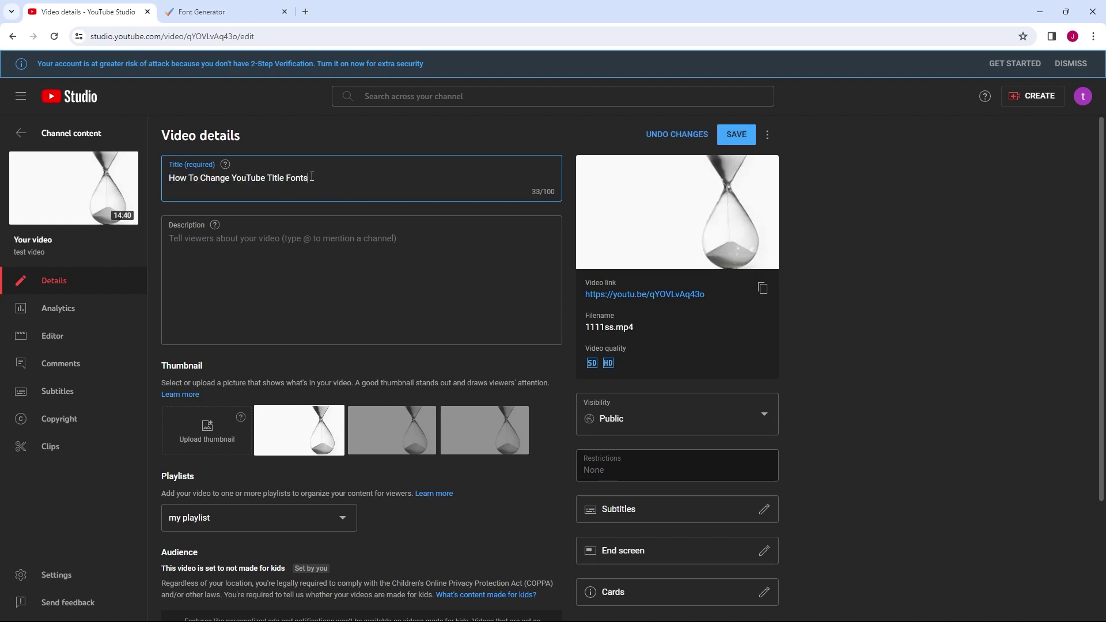
triple_click(237, 177)
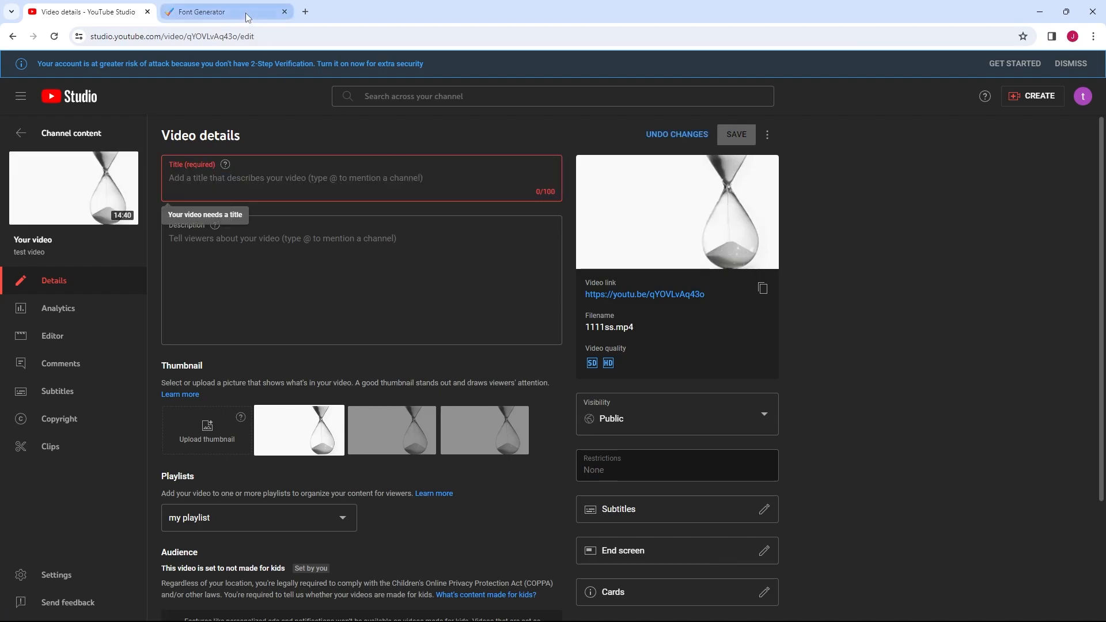
Generate font styles for 'How To Change YouTube Title Fonts' on coolsymbol.com and take the Antrophobia version.
click(219, 11)
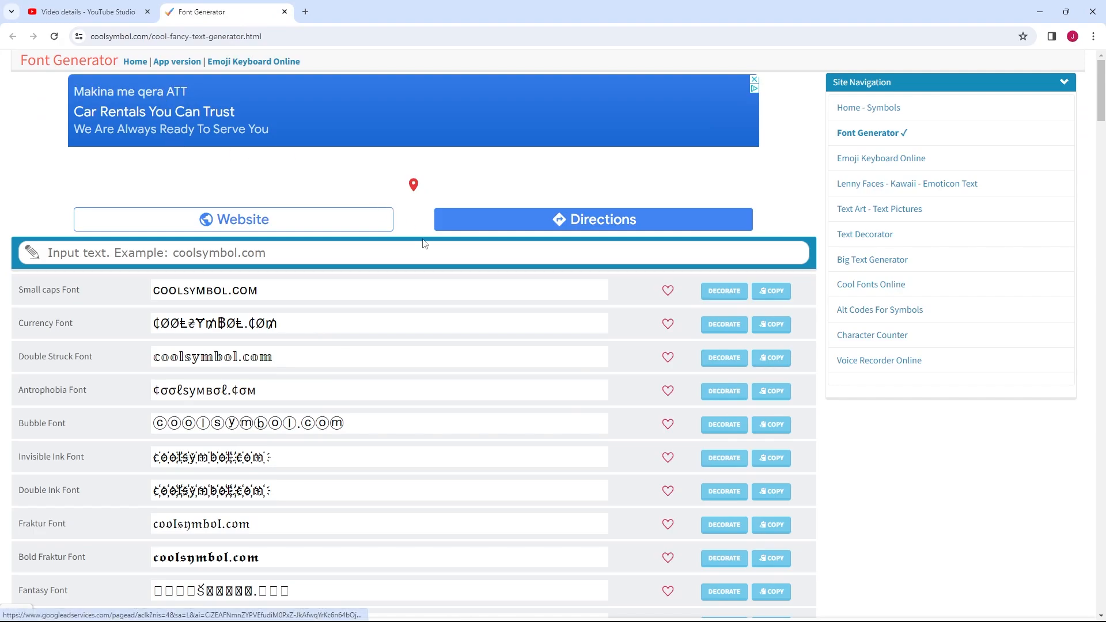
click(319, 252)
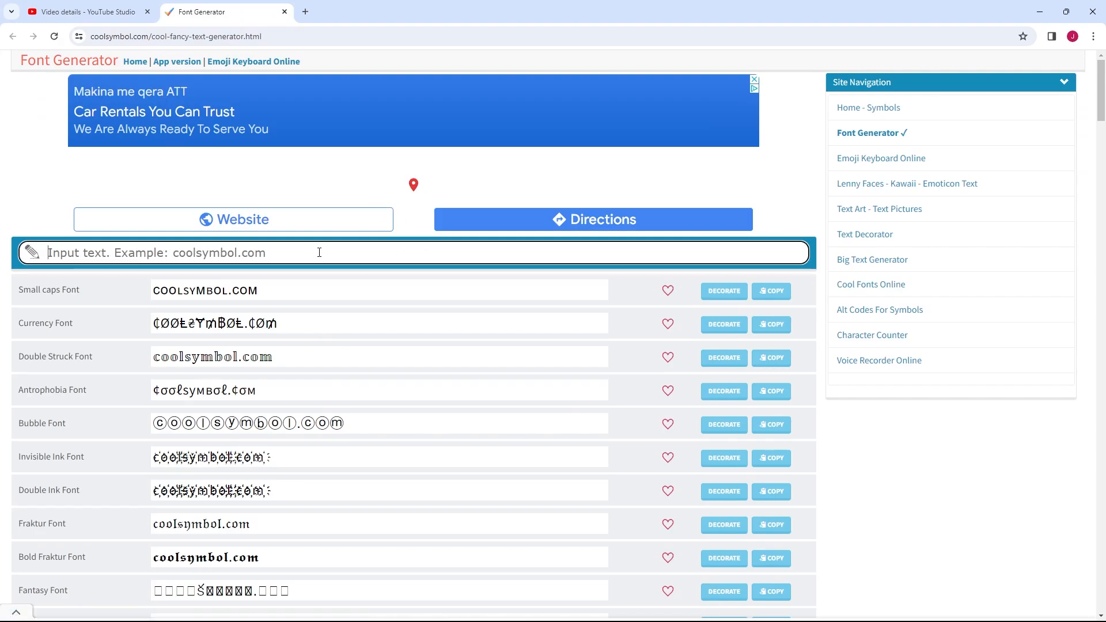
text(How To Change YouTube Title Fonts)
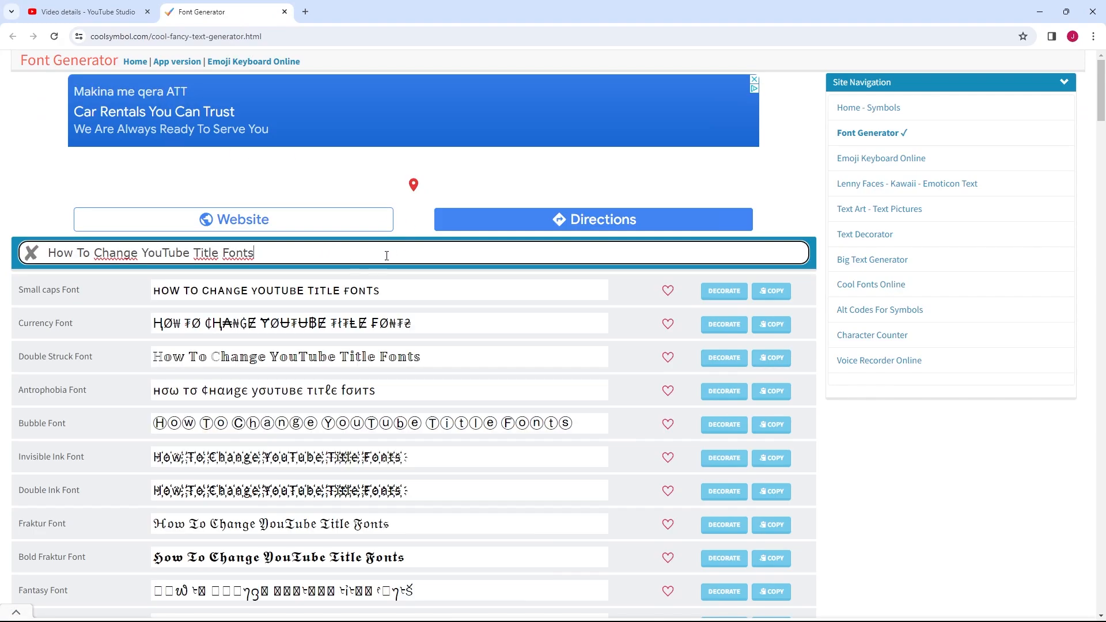
scroll(down, 3)
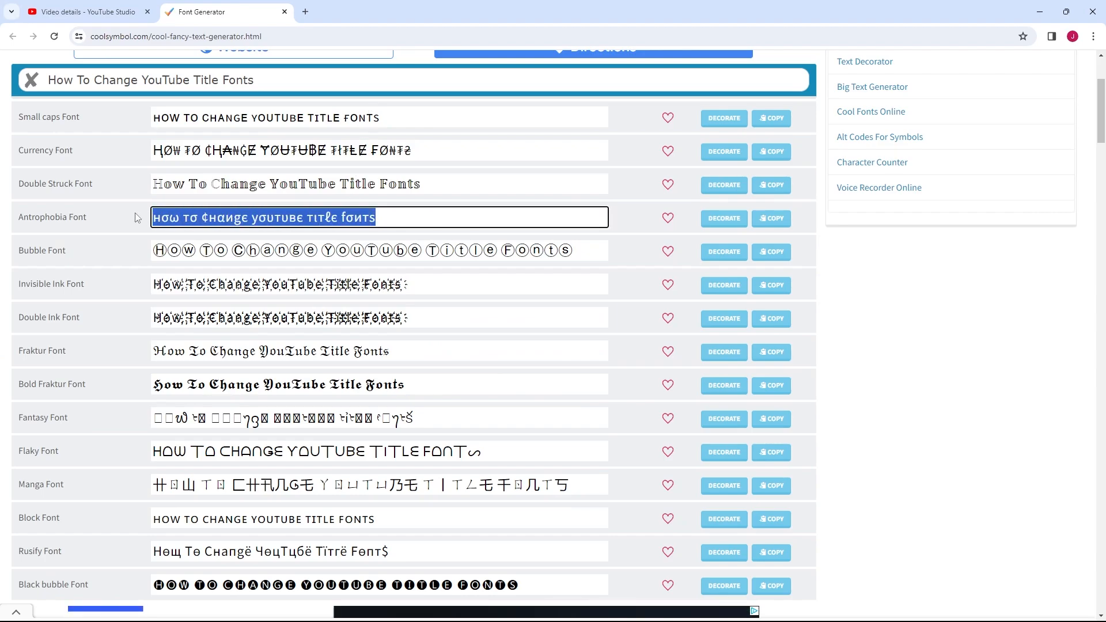
click(86, 12)
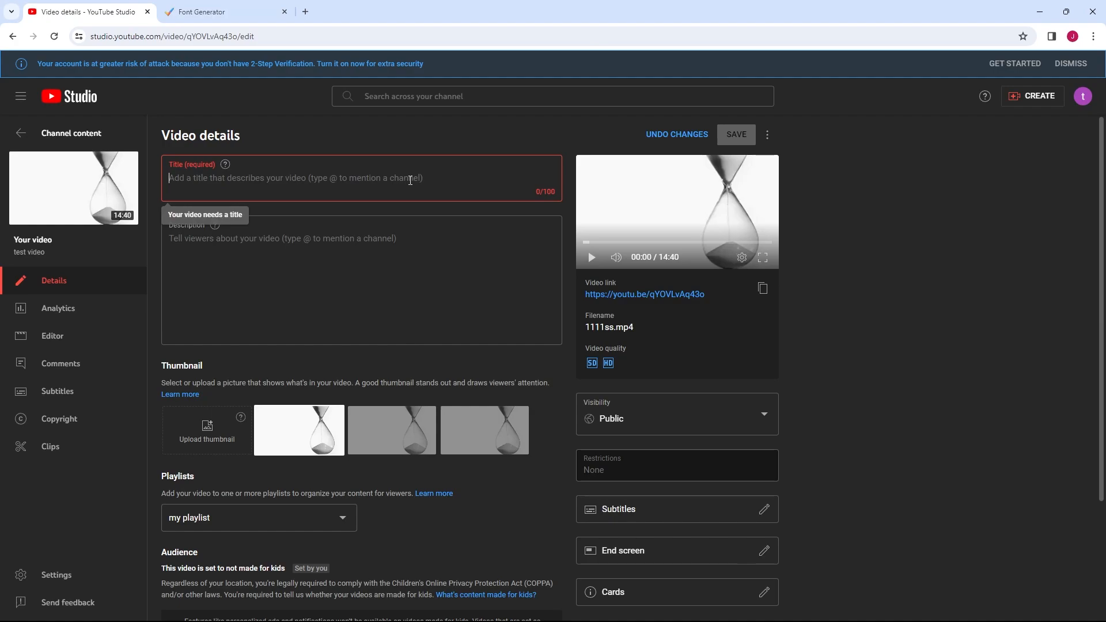
Paste the Antrophobia-styled 'how to change youtube title font' as the title and save.
text(how to change youtube title font)
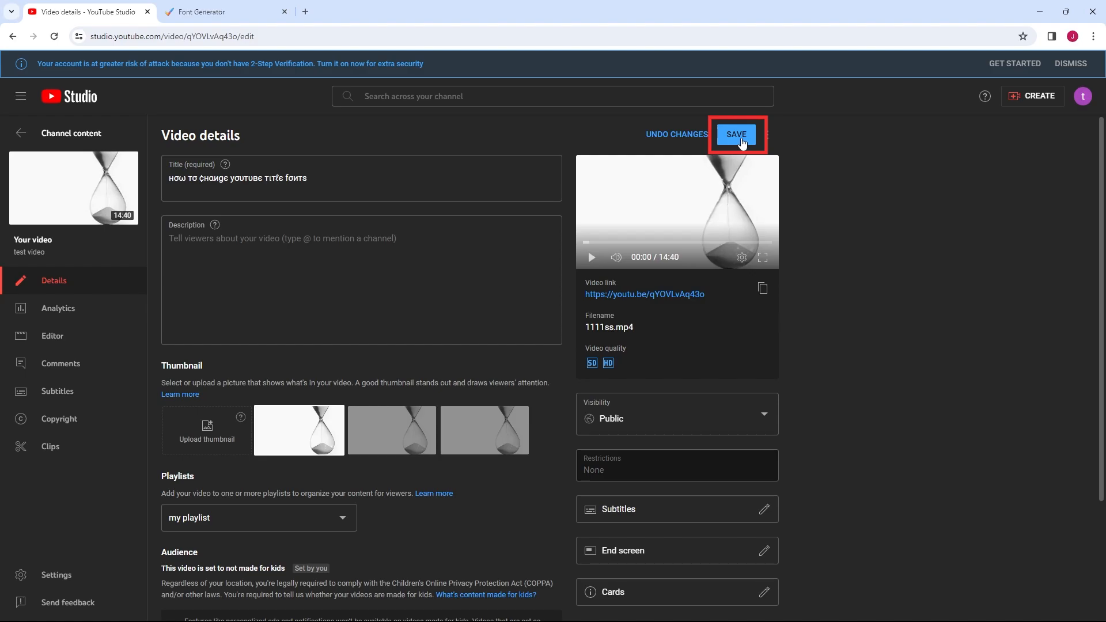
click(736, 134)
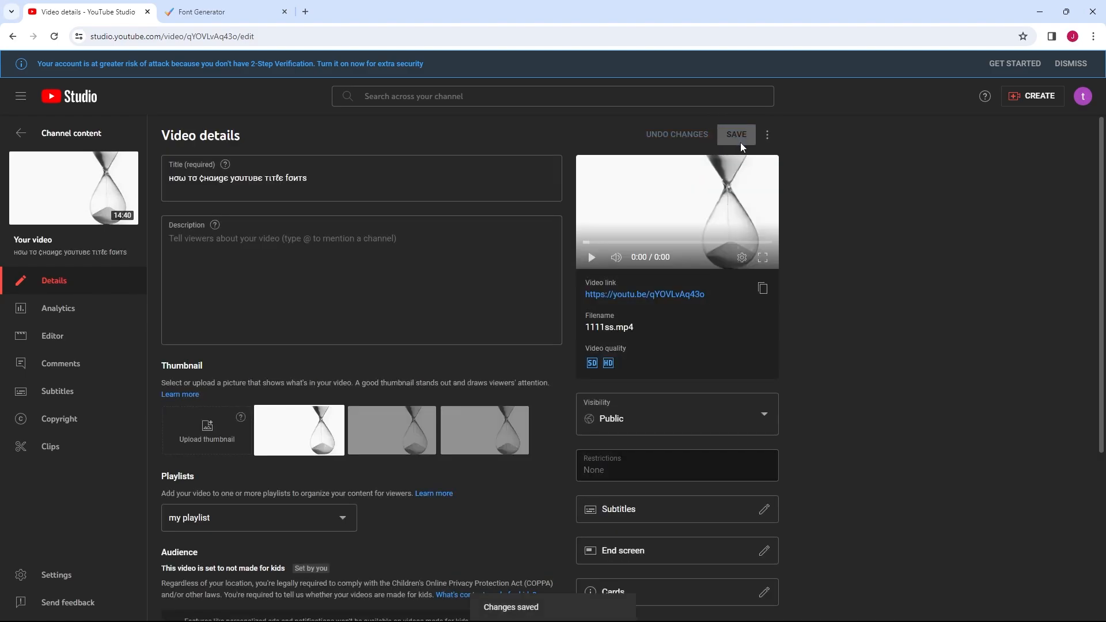